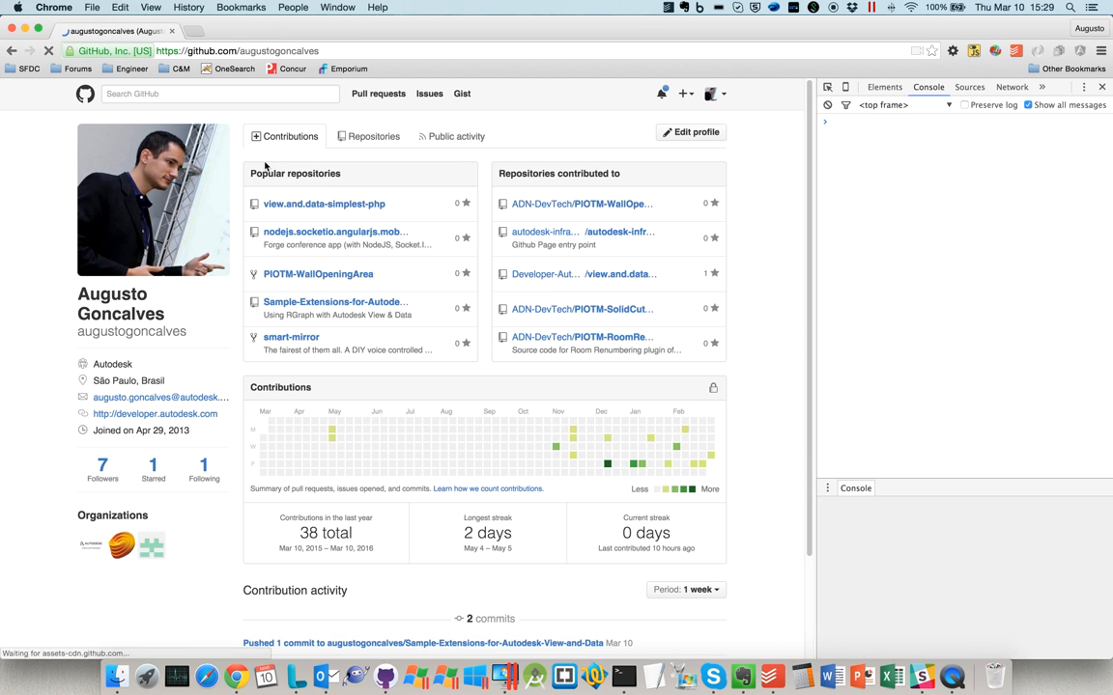
Open the Sample-Extensions-for-Autodesk-View-and-Data repository from the profile's Popular repositories list.
left_click(336, 302)
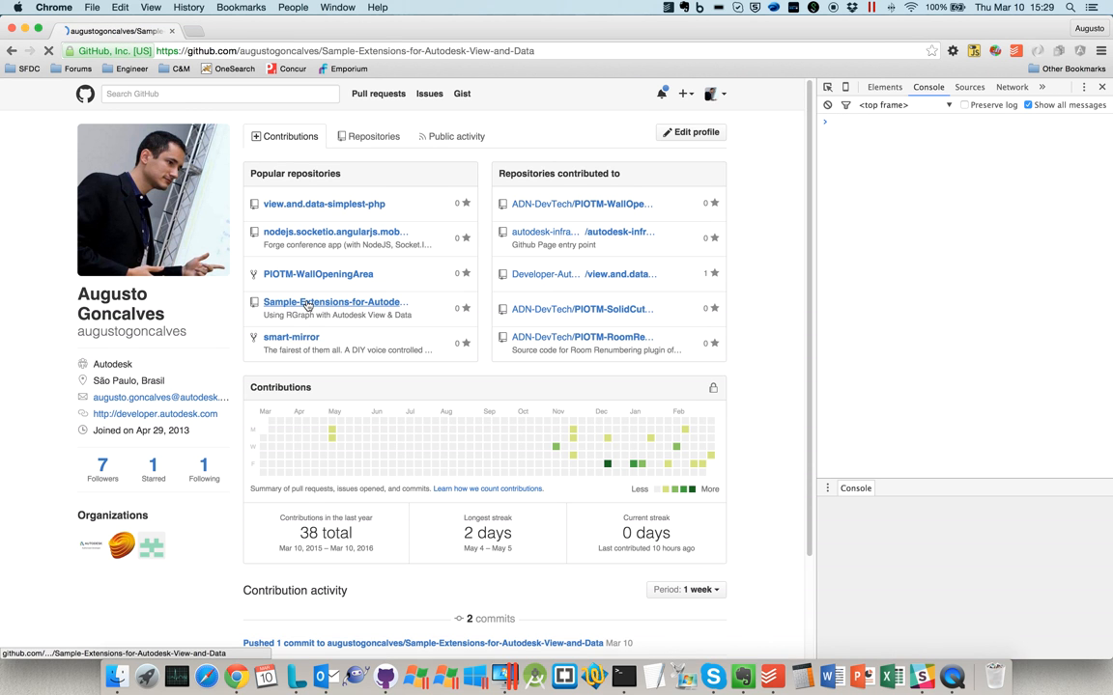
left_click(335, 302)
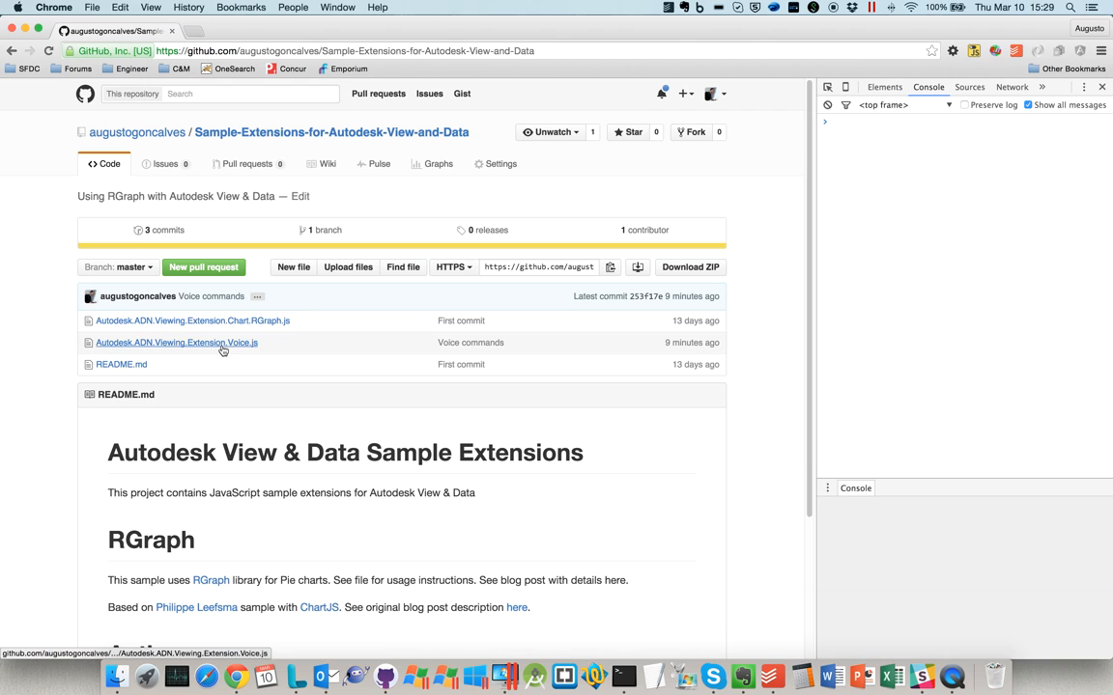